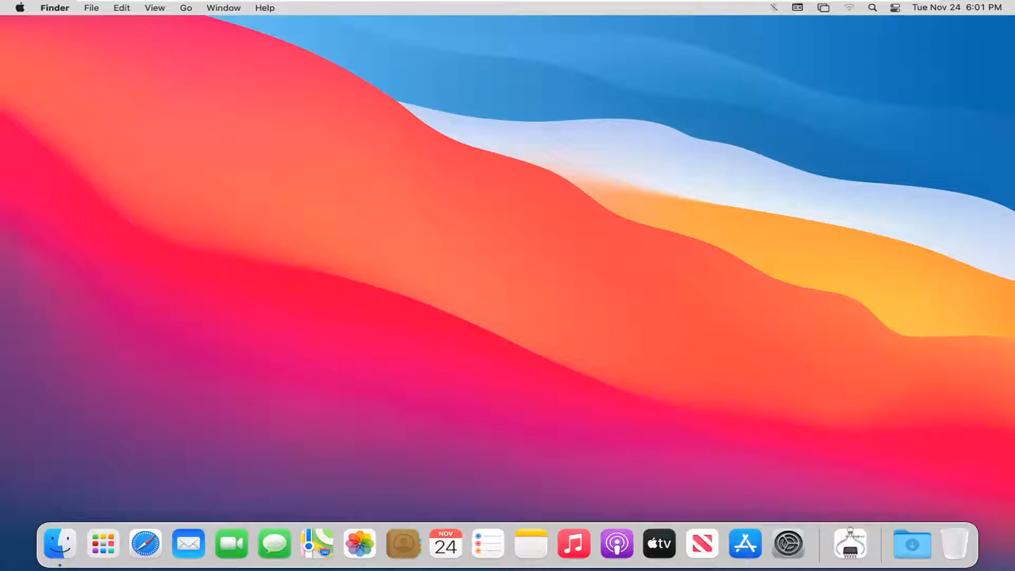
mouse_move(868, 118)
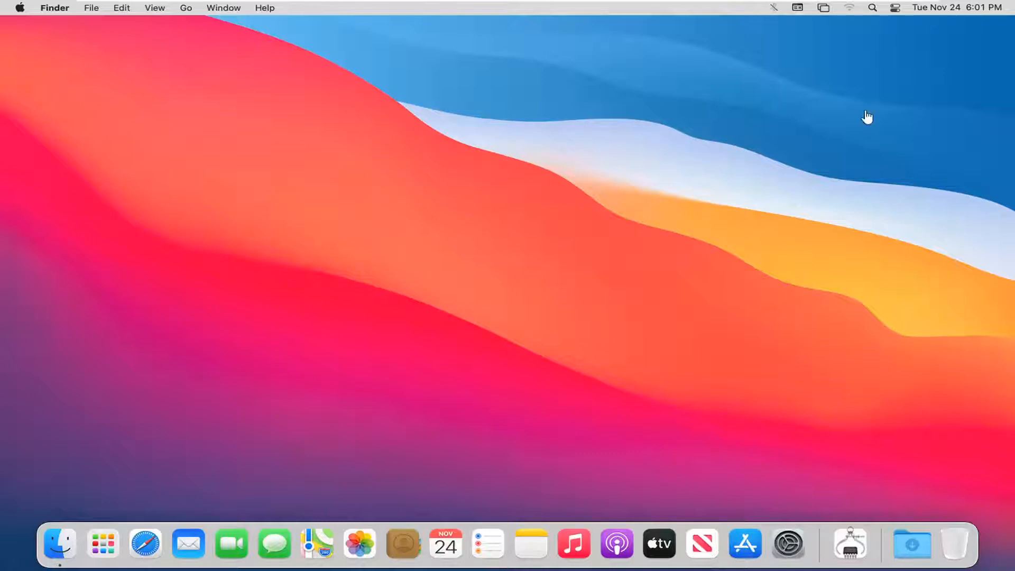
Step: Choose System Preferences from the Apple menu to show all preference panes
left_click(774, 7)
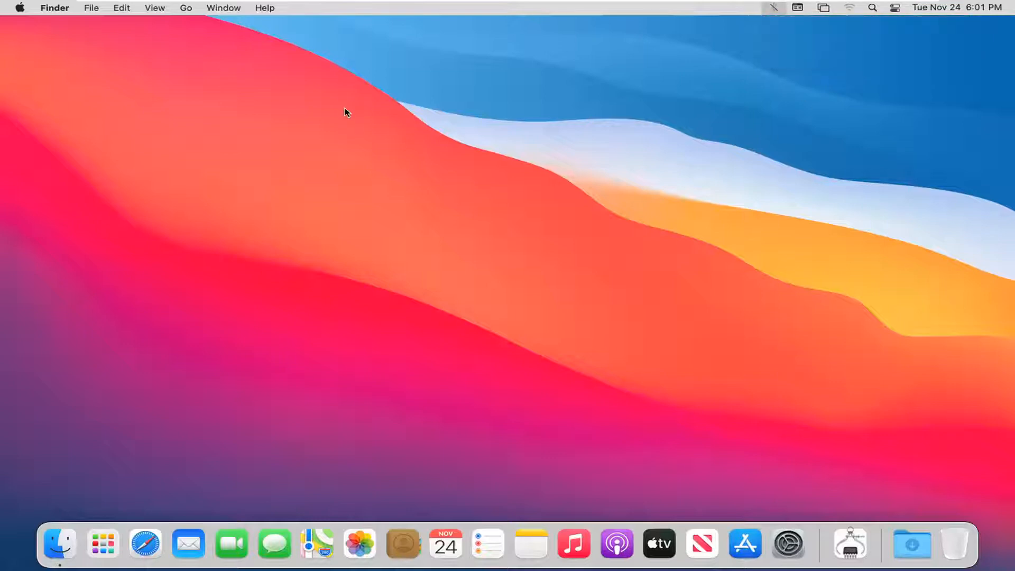
mouse_move(330, 104)
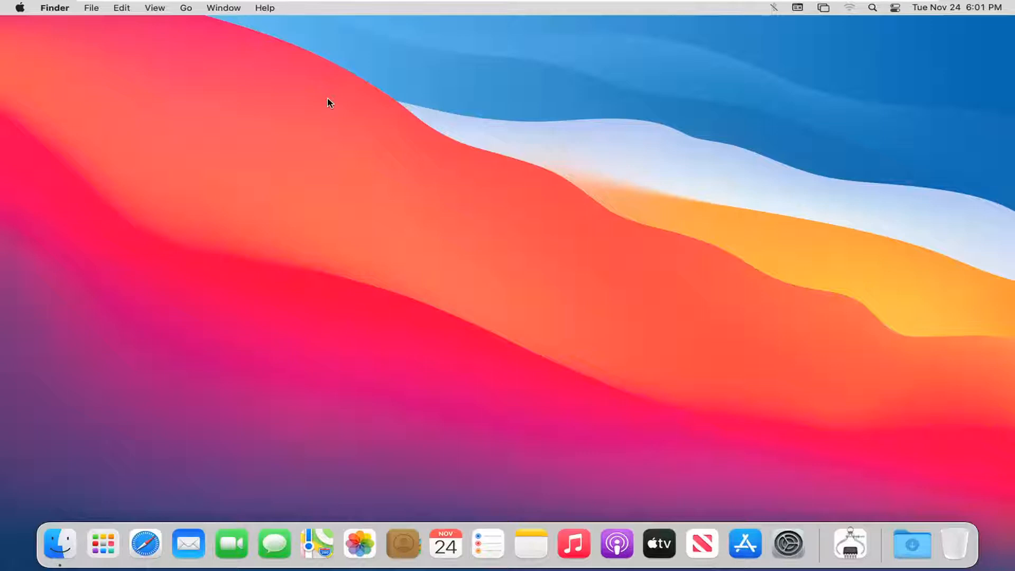
mouse_move(18, 12)
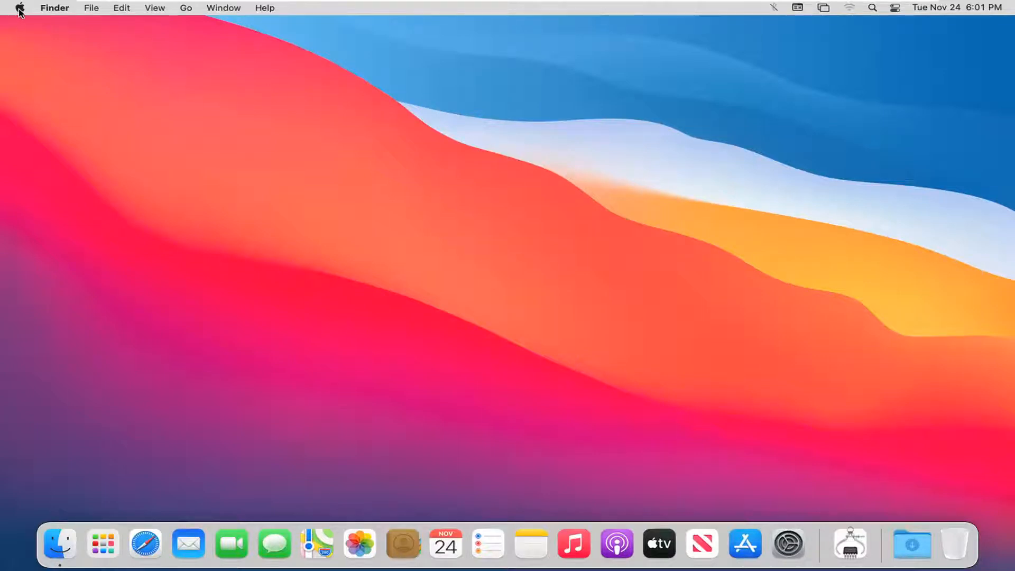
left_click(19, 8)
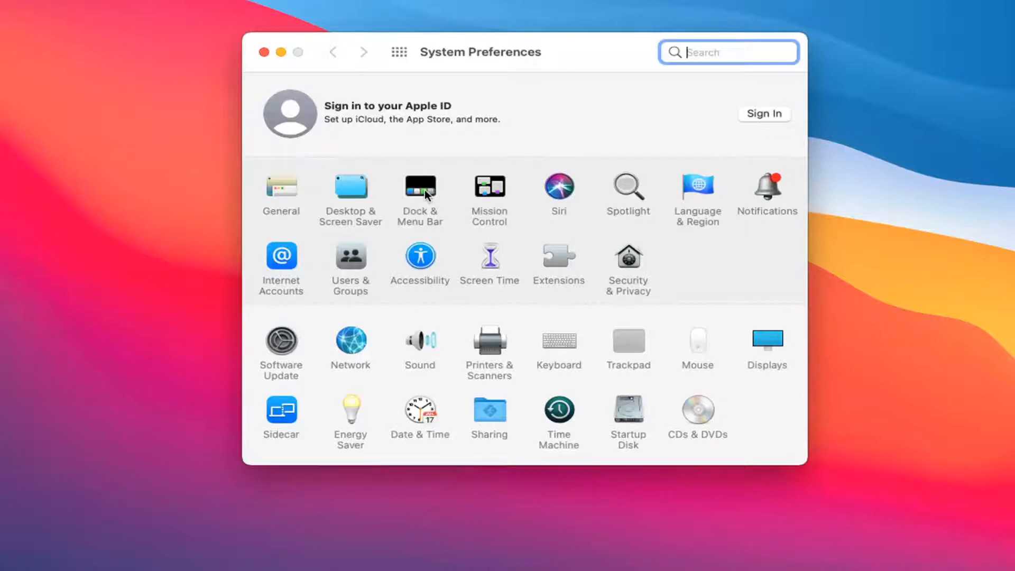
Step: Enable Show in Menu Bar for Bluetooth under Dock & Menu Bar, then close the window
left_click(419, 189)
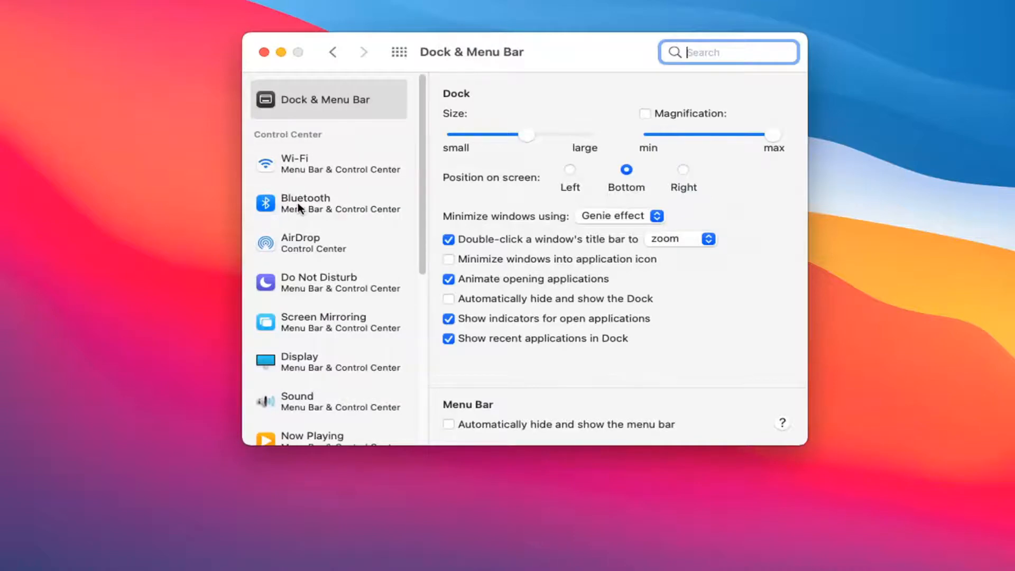
left_click(326, 202)
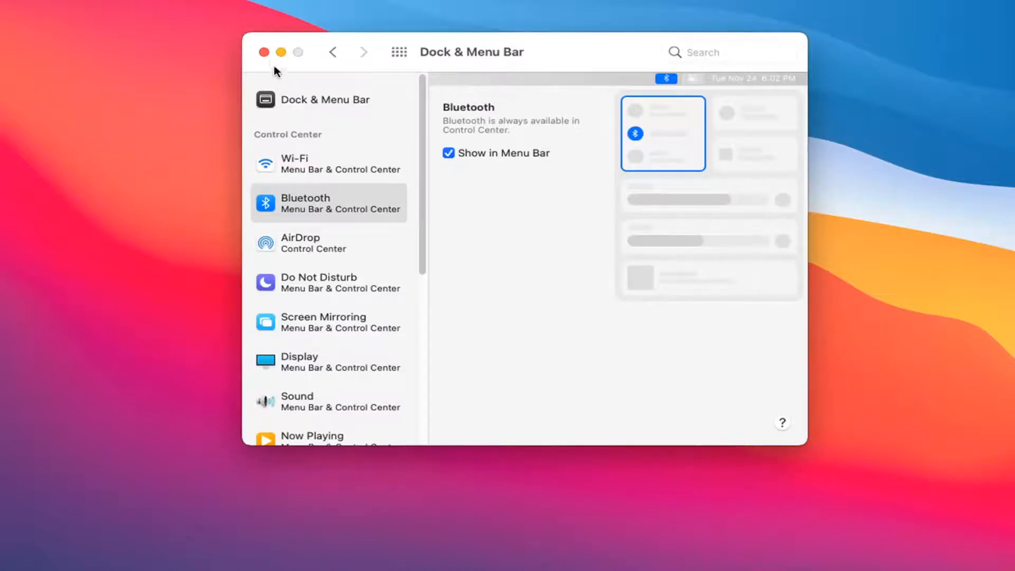
left_click(263, 52)
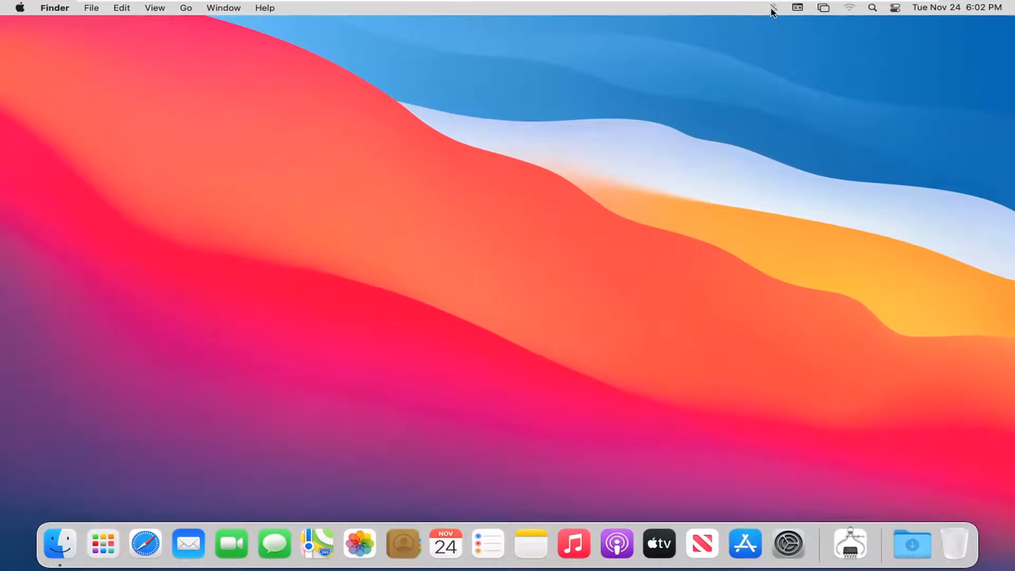
Step: Flip the Bluetooth toggle on from the menu-bar Bluetooth dropdown
left_click(773, 7)
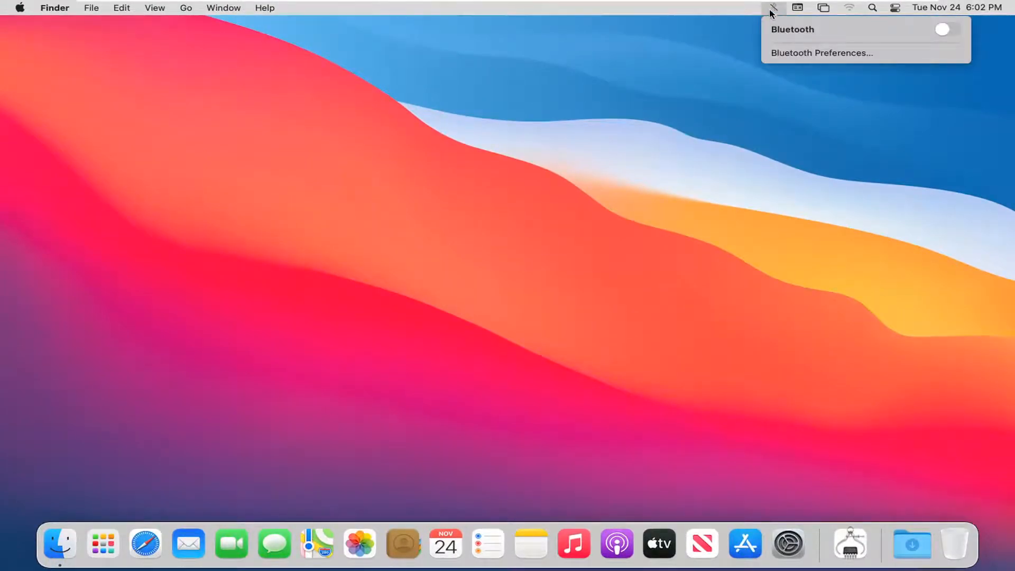
mouse_move(909, 9)
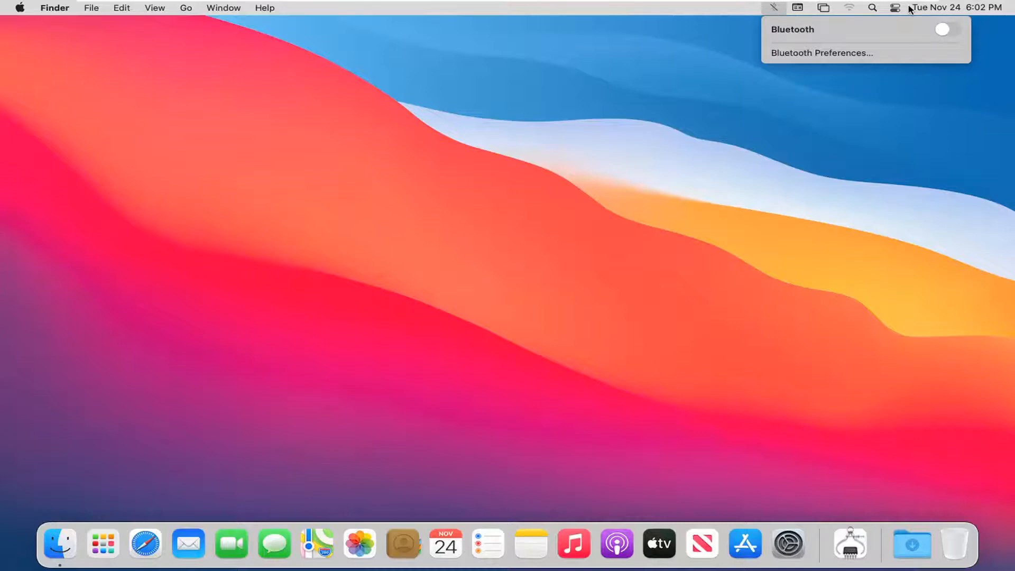
mouse_move(790, 35)
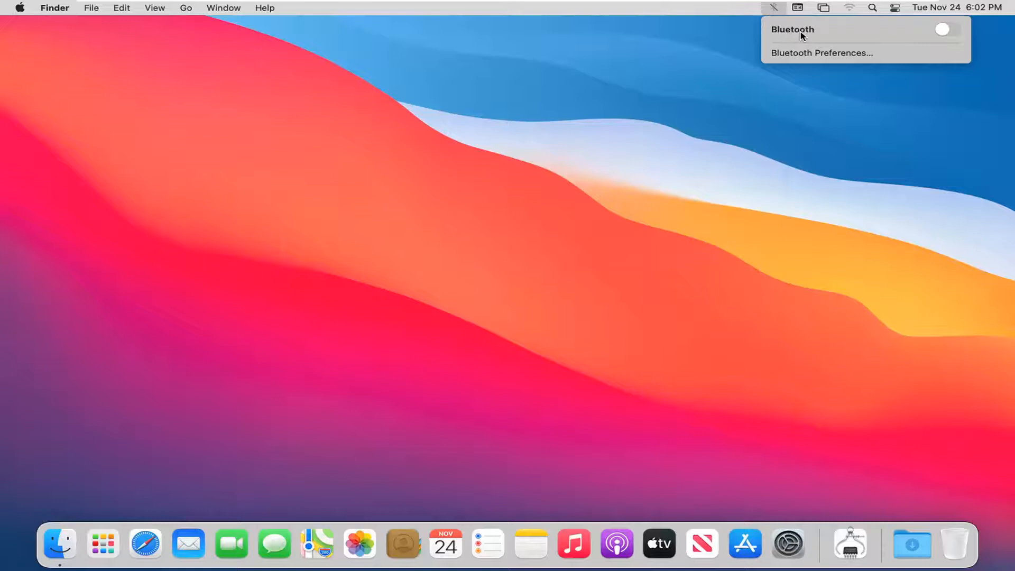
left_click(943, 29)
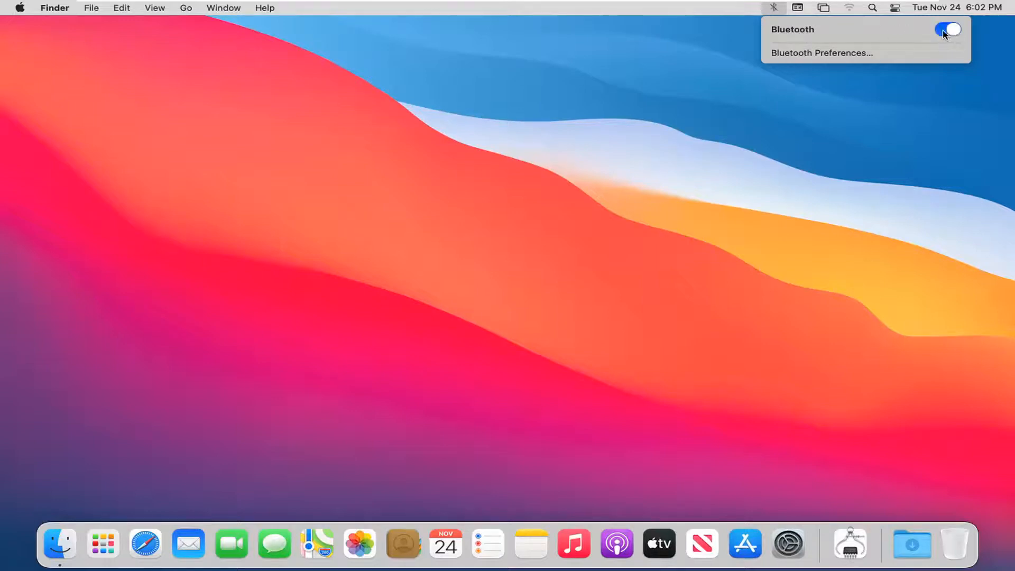
mouse_move(943, 38)
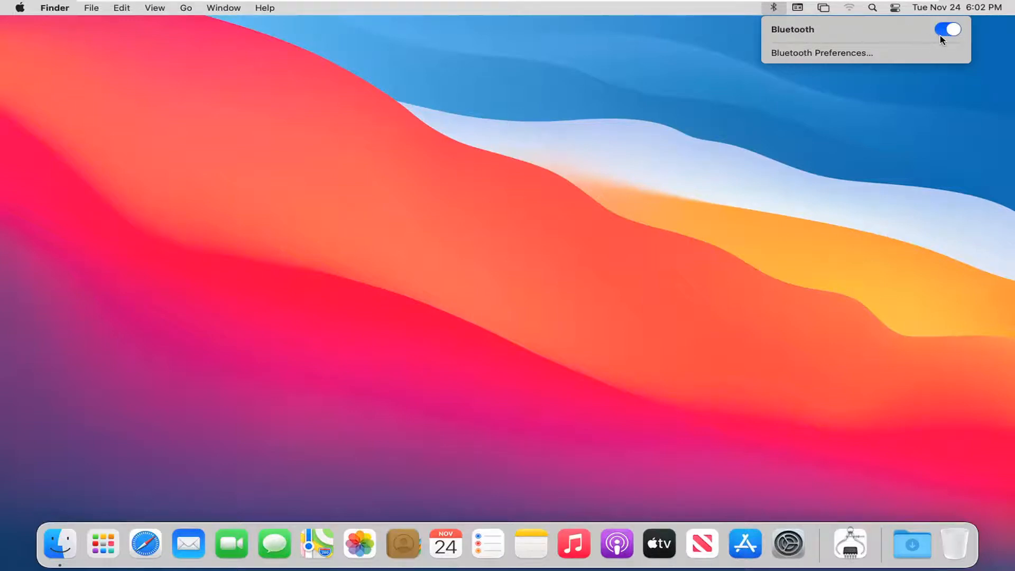
mouse_move(941, 40)
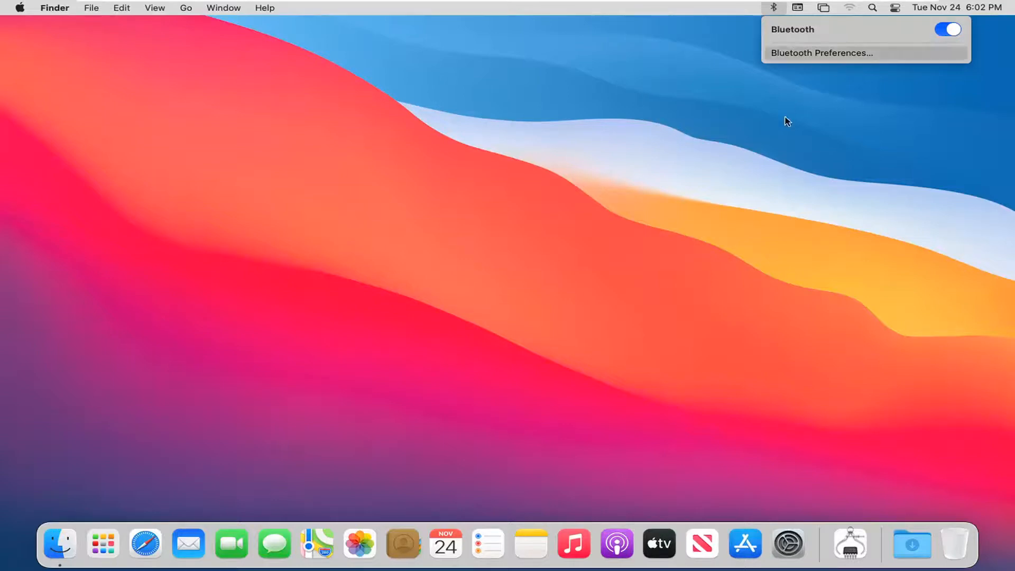
mouse_move(799, 53)
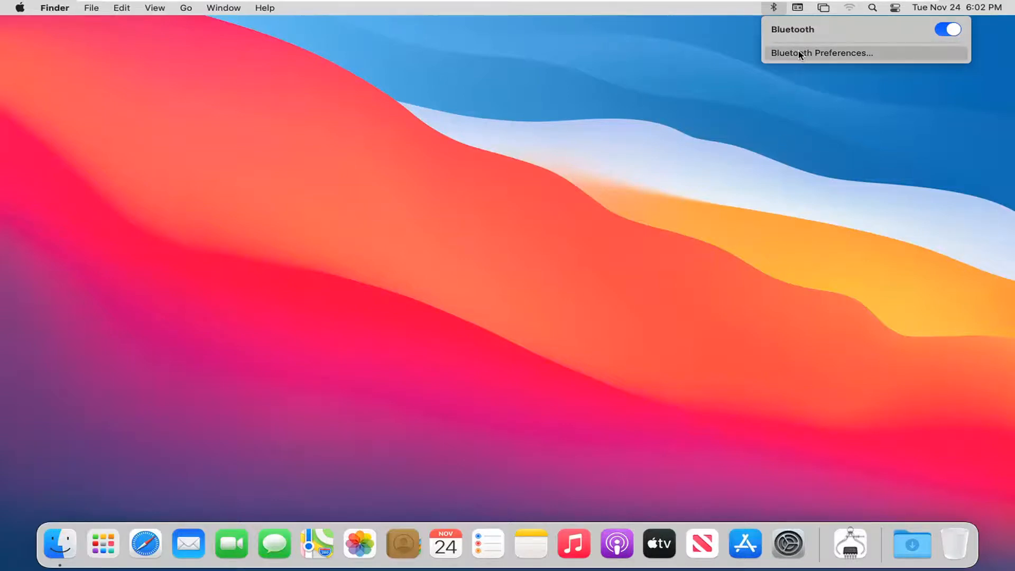
Step: Try Bluetooth Preferences from the menu, dismiss the unavailable-pane alert, and close preferences
left_click(946, 29)
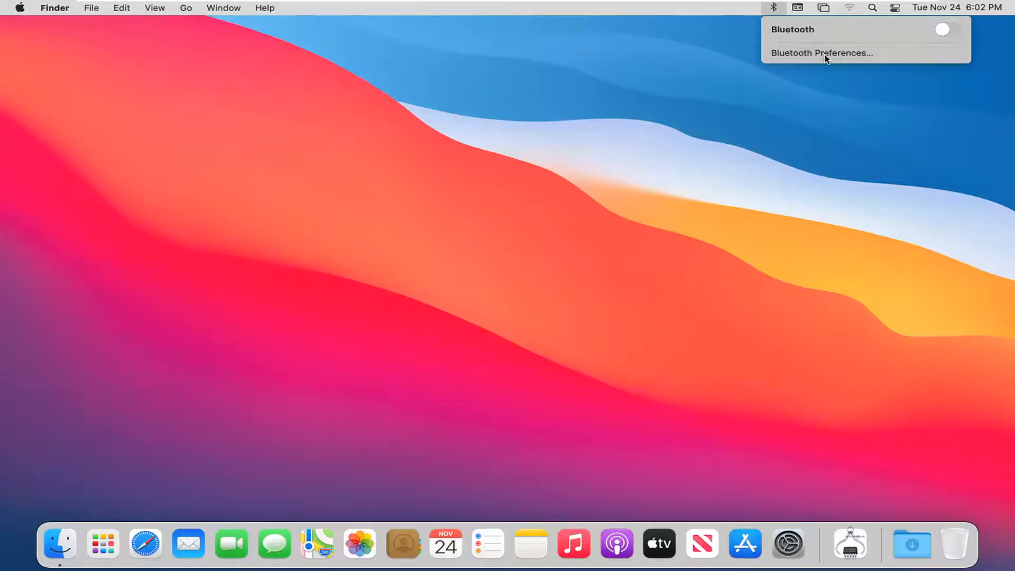
left_click(821, 53)
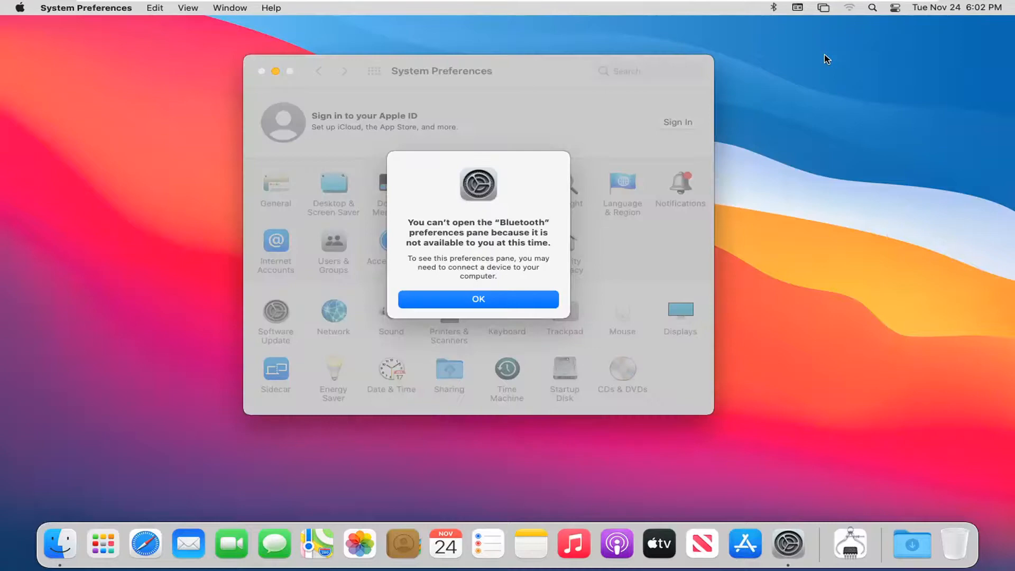
mouse_move(463, 269)
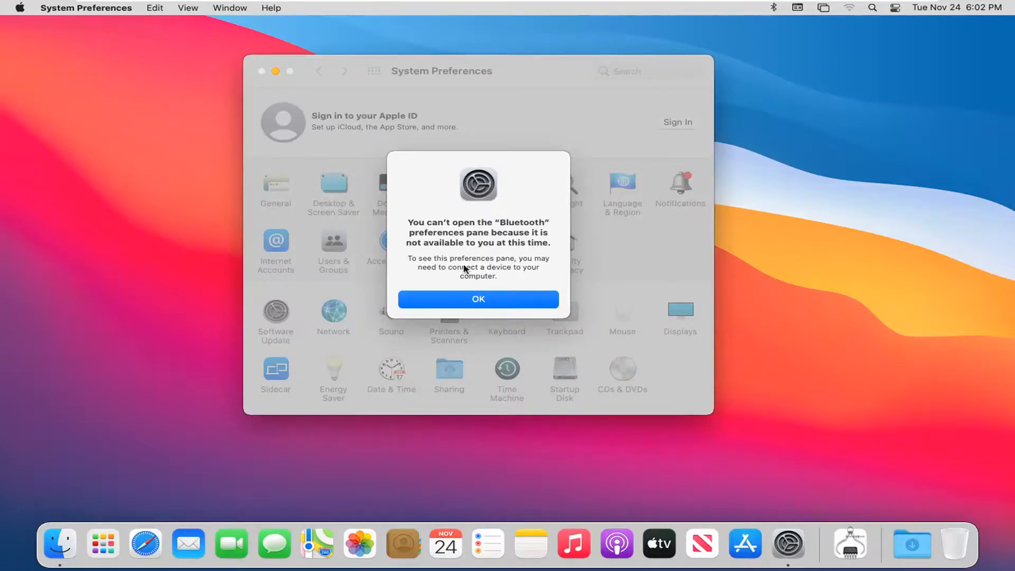
mouse_move(488, 216)
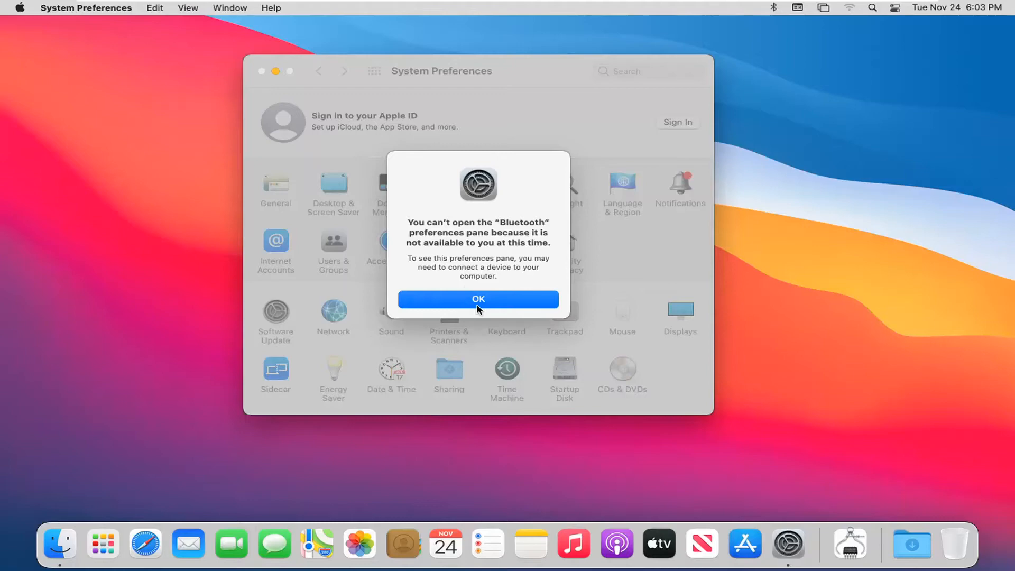
left_click(478, 298)
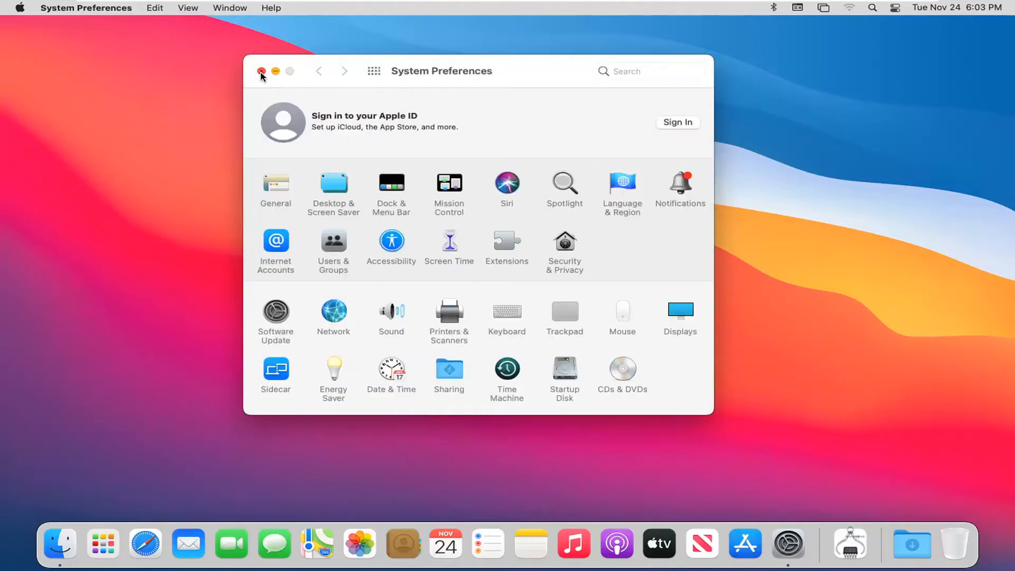
left_click(261, 71)
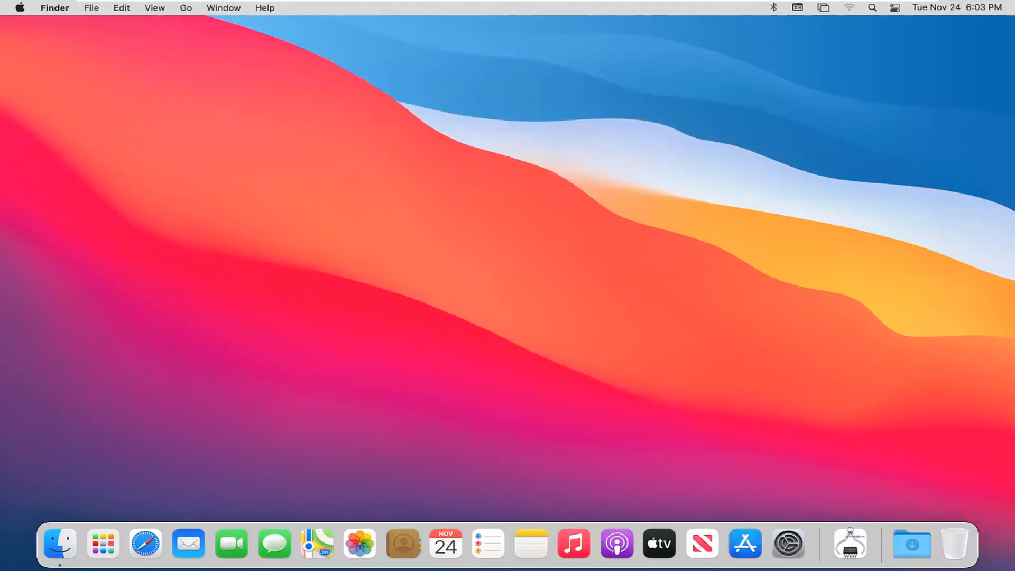